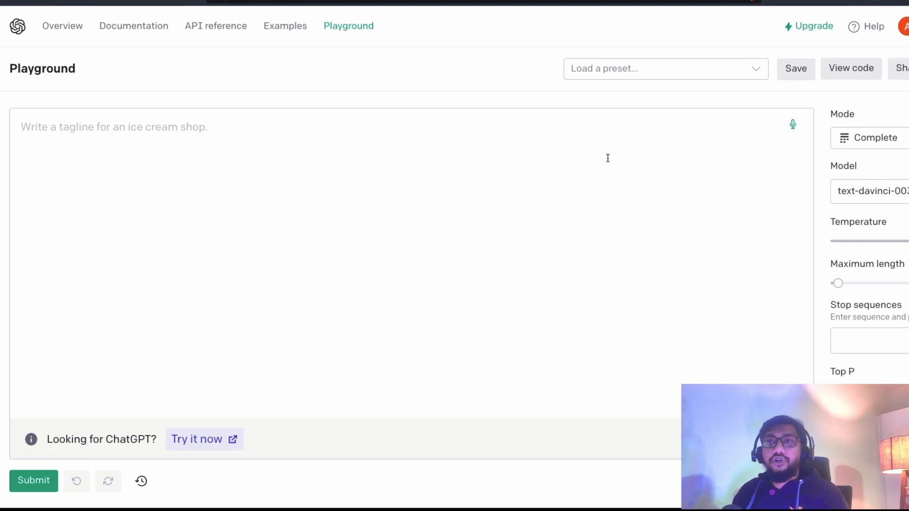
mouse_move(362, 195)
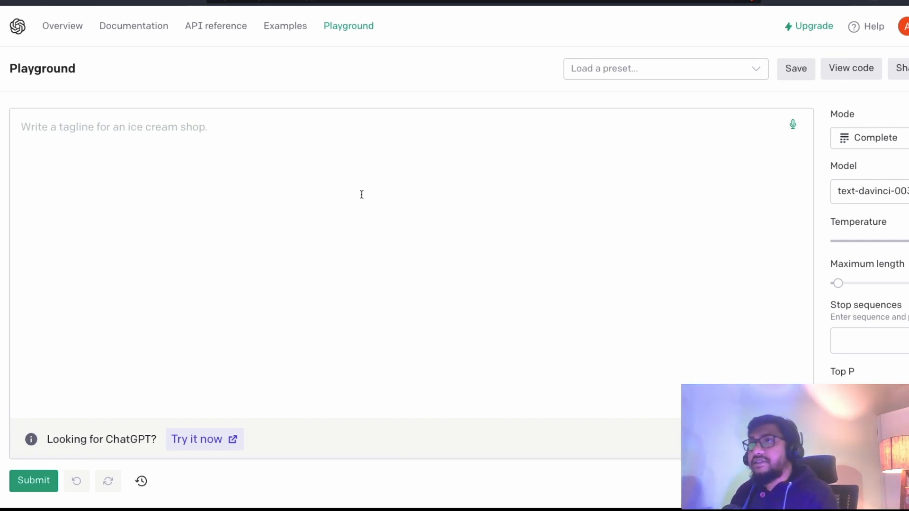
mouse_move(793, 124)
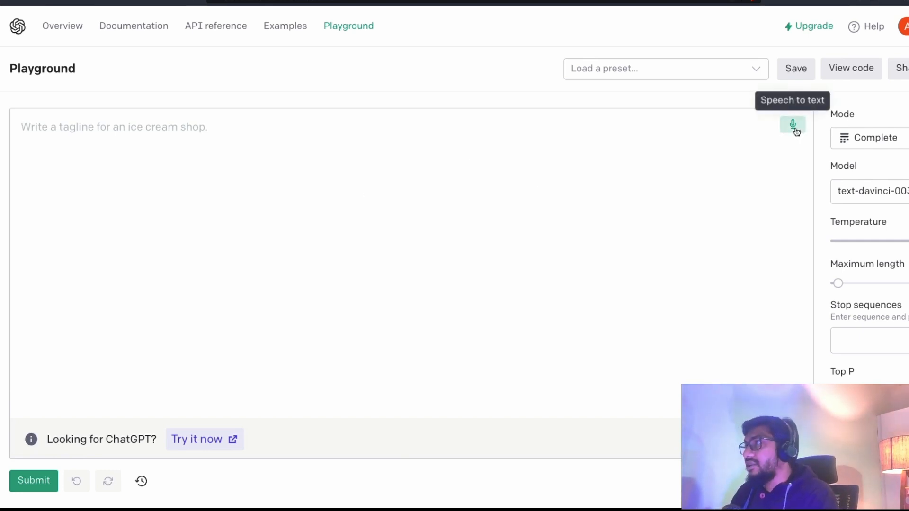
Step: Record a spoken intro in Playground's speech-to-text dialog, allowing microphone access, and get its transcript
left_click(793, 125)
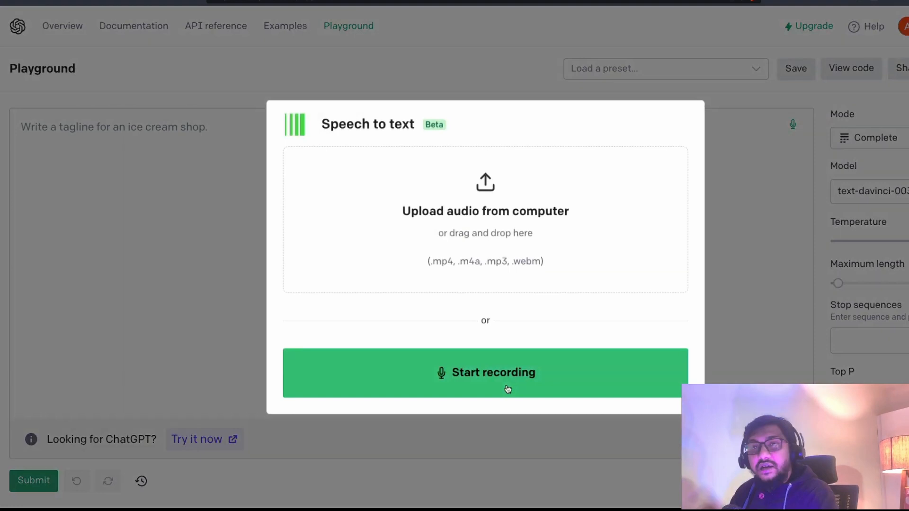
left_click(486, 372)
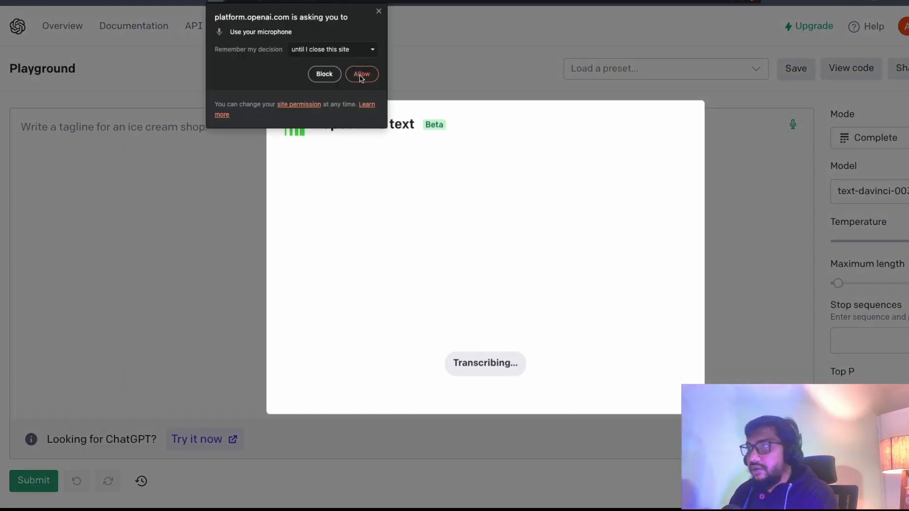
left_click(361, 74)
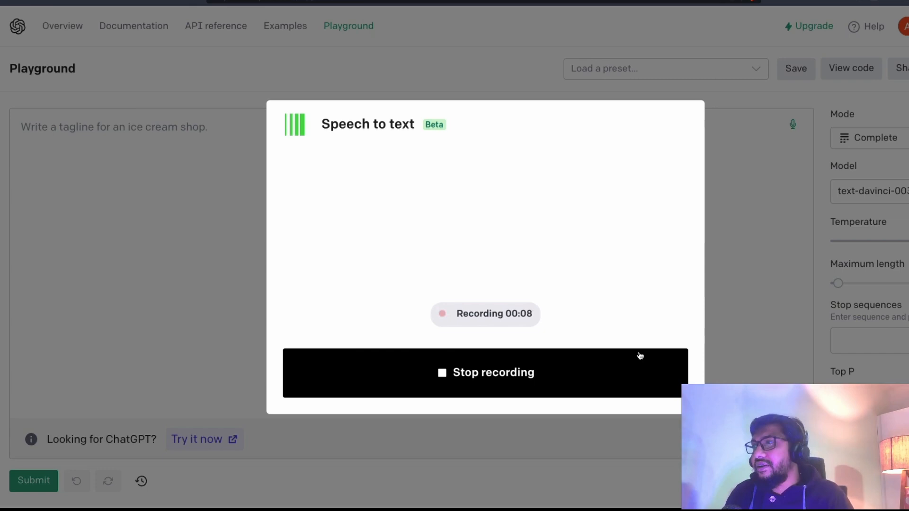
left_click(485, 372)
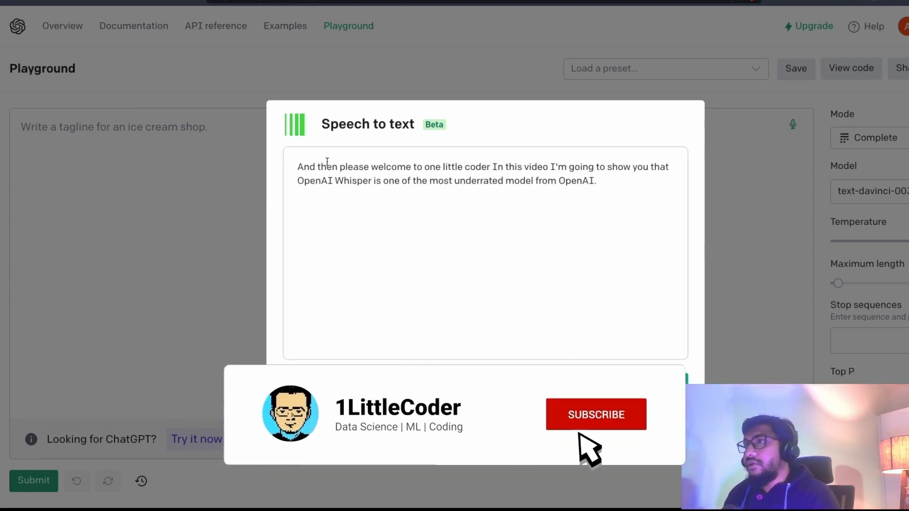
left_click(596, 414)
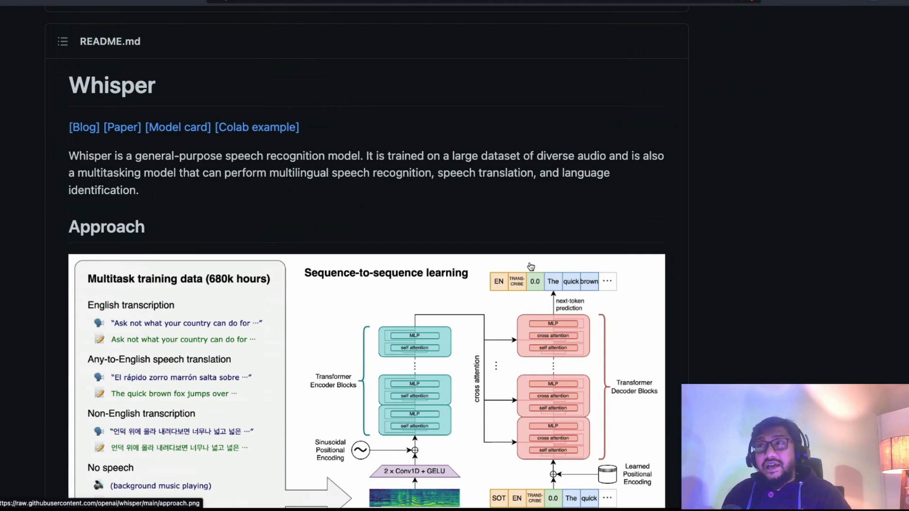
Step: Scroll the Whisper README down to the Setup section with pip install and ffmpeg notes
scroll("down", 3)
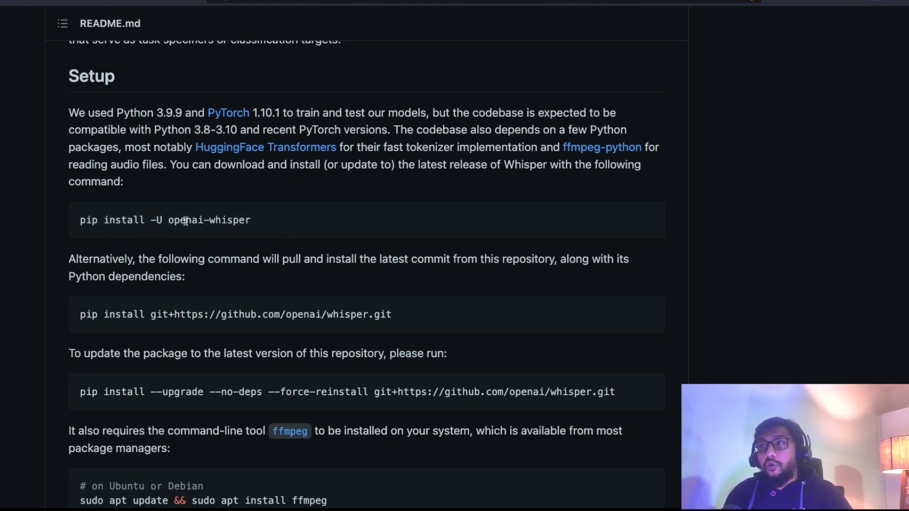
mouse_move(260, 224)
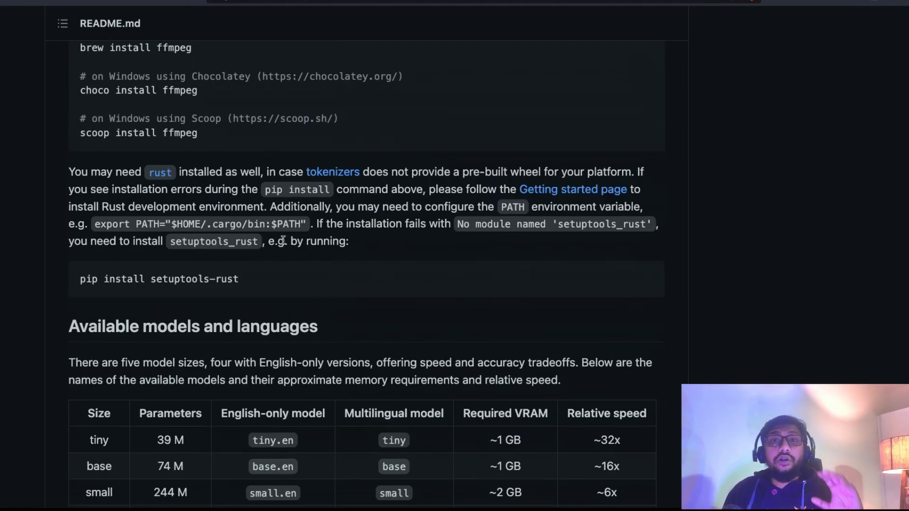
Step: Scroll to the 'Available models and languages' table and double-click inside it
scroll("down", 3)
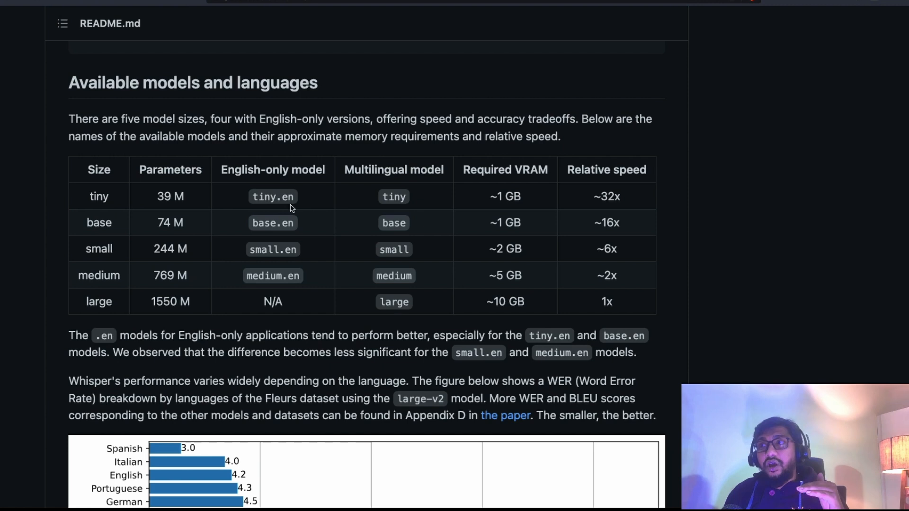
mouse_move(385, 316)
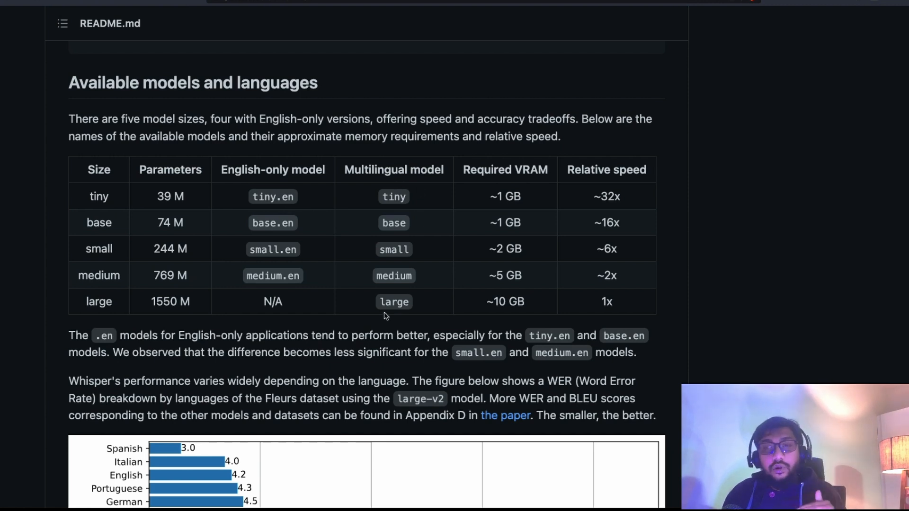
double_click(272, 302)
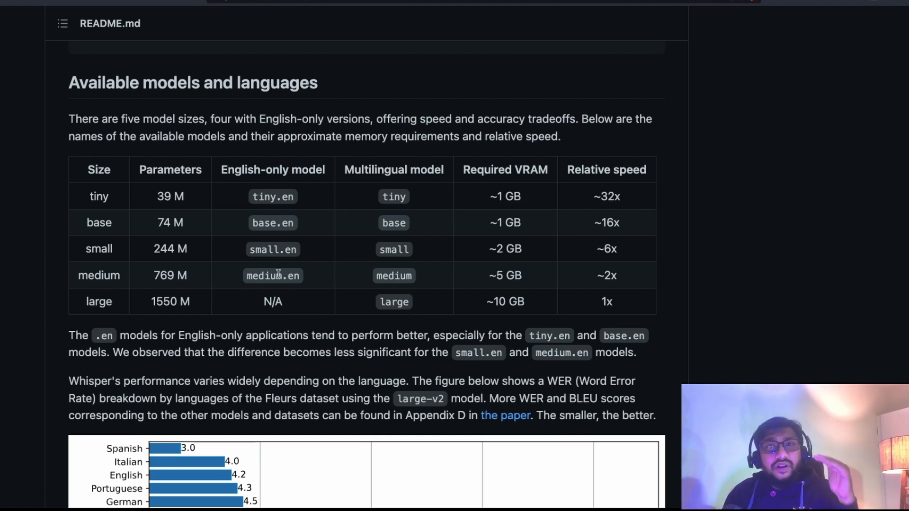
mouse_move(264, 217)
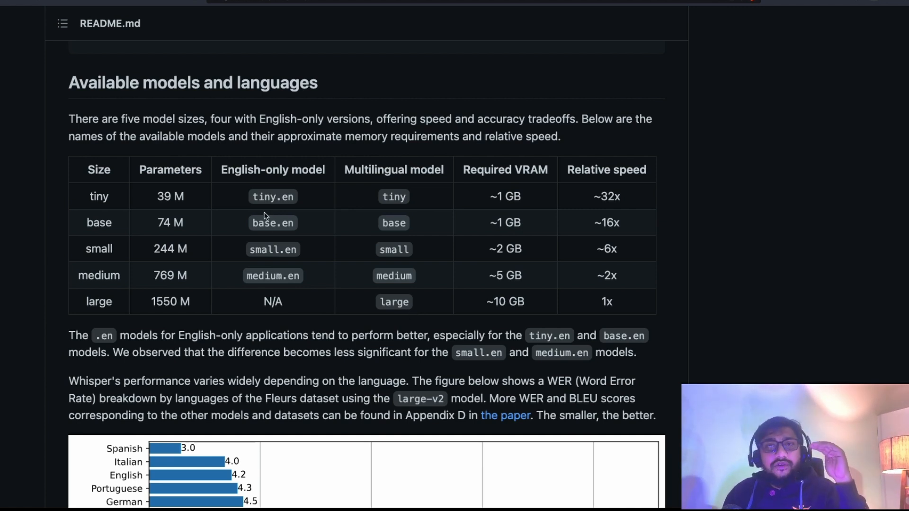
mouse_move(377, 203)
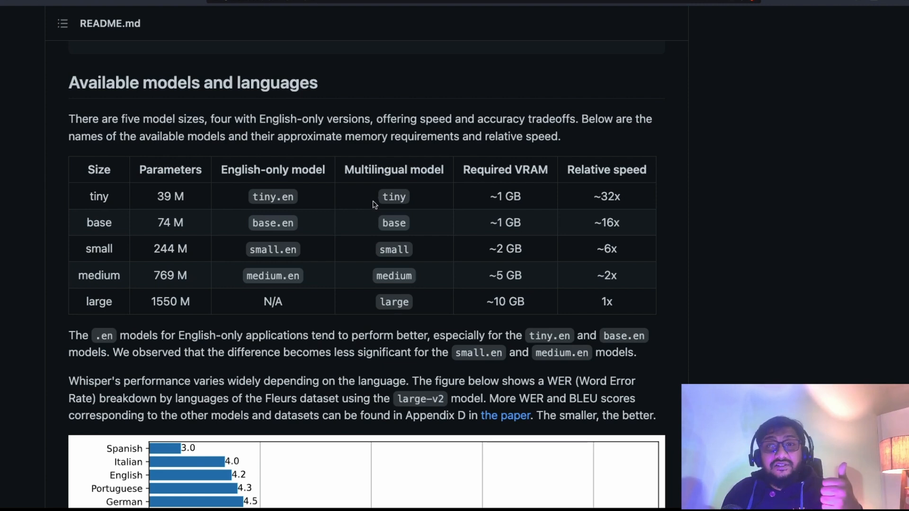
mouse_move(374, 202)
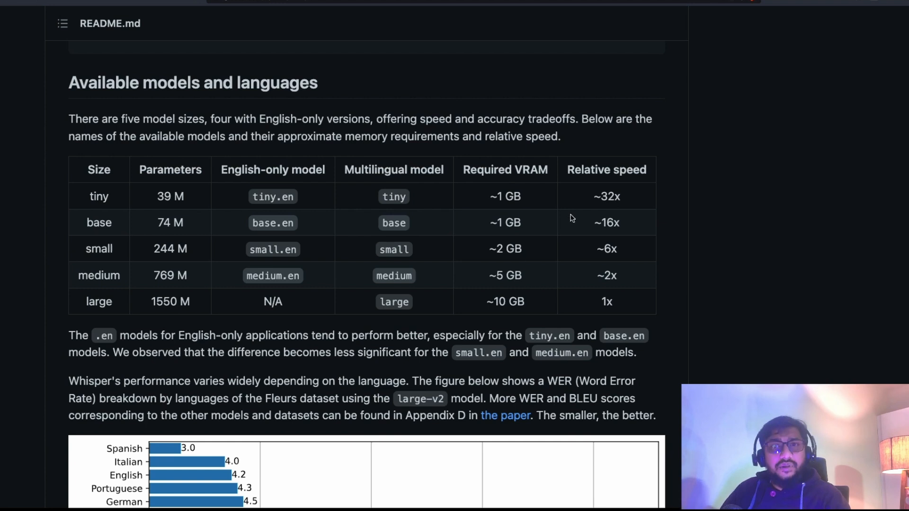
mouse_move(639, 225)
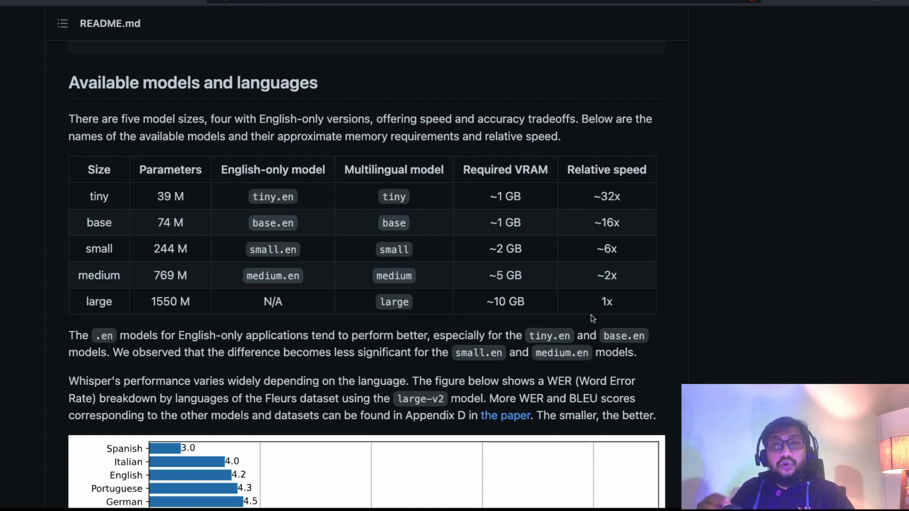
Step: Scroll past the per-language word-error-rate chart, then back up to the model sizes table
scroll("down", 3)
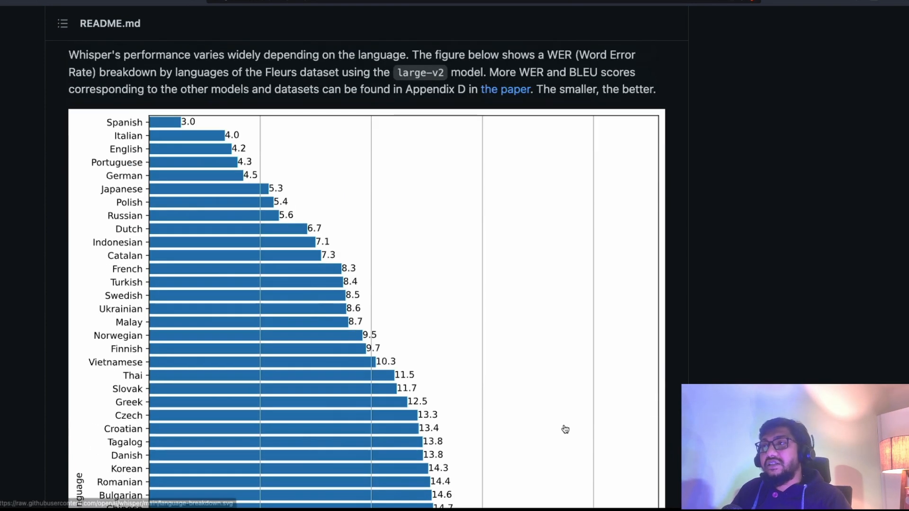
scroll("down", 3)
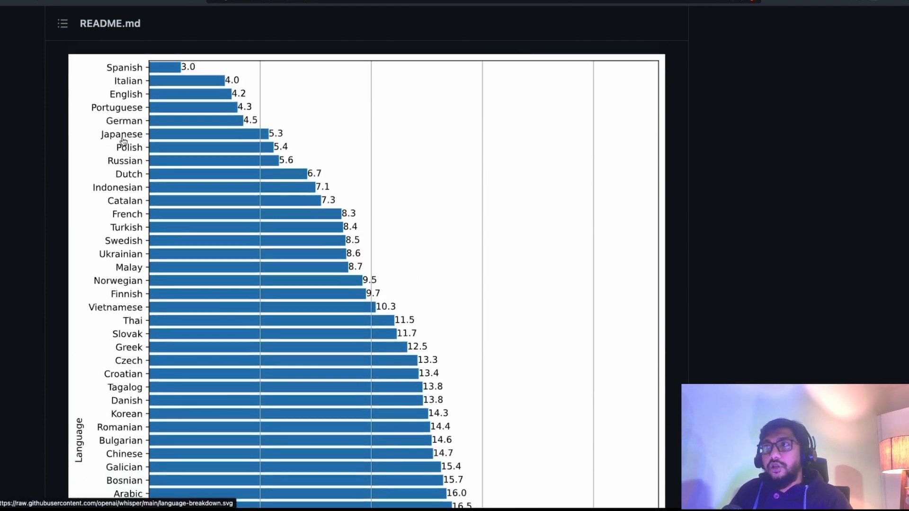
scroll("down", 3)
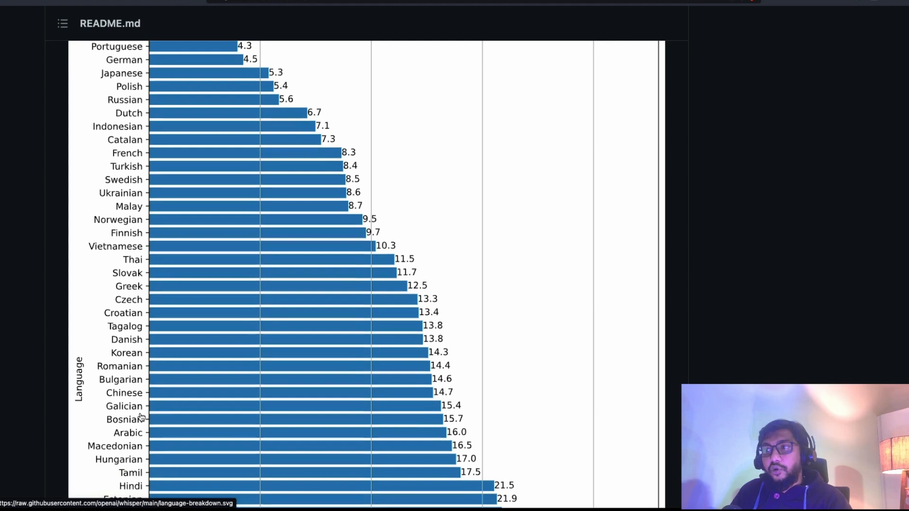
scroll("down", 3)
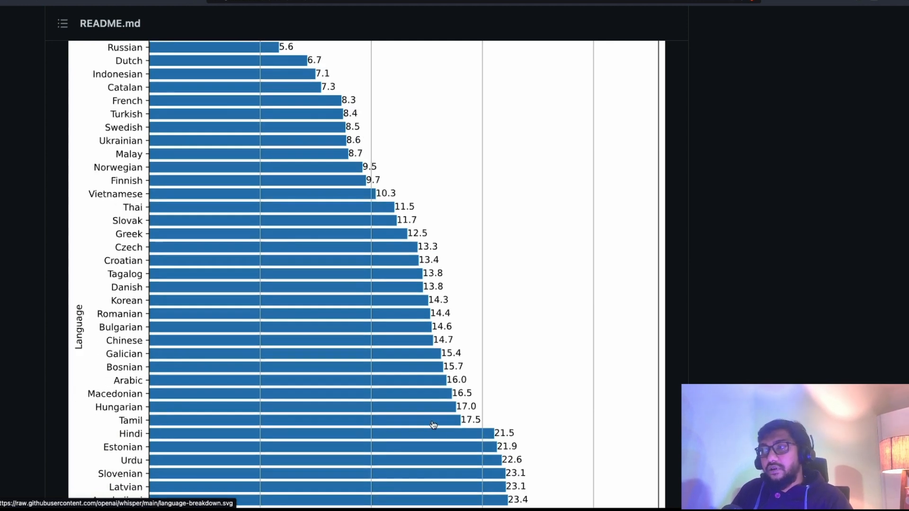
scroll("down", 3)
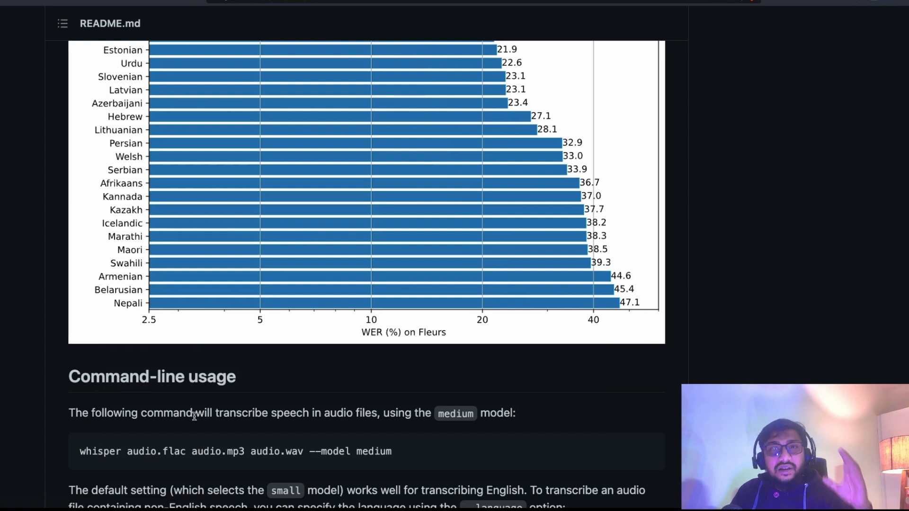
mouse_move(121, 348)
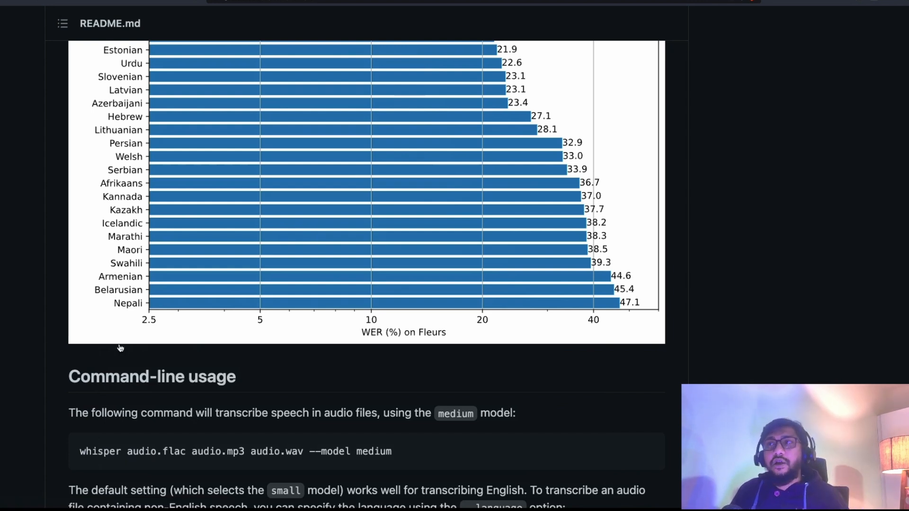
scroll("down", 3)
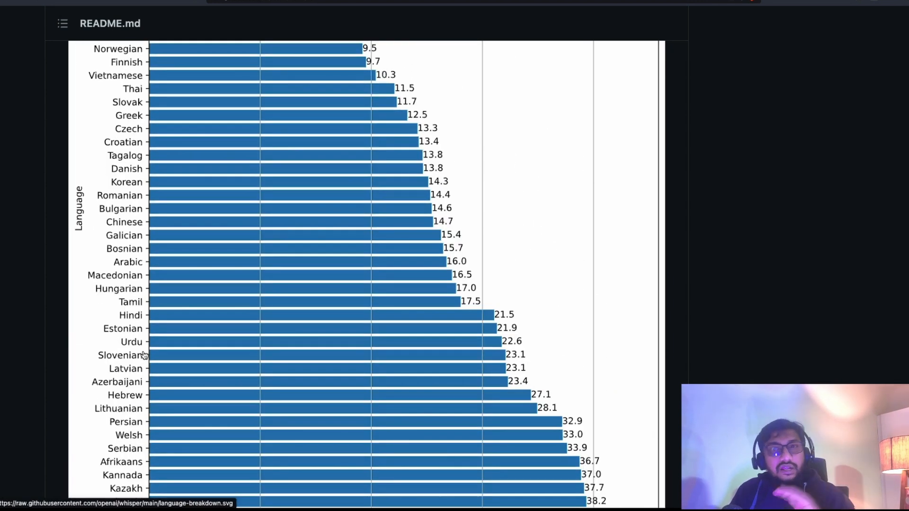
scroll("up", 3)
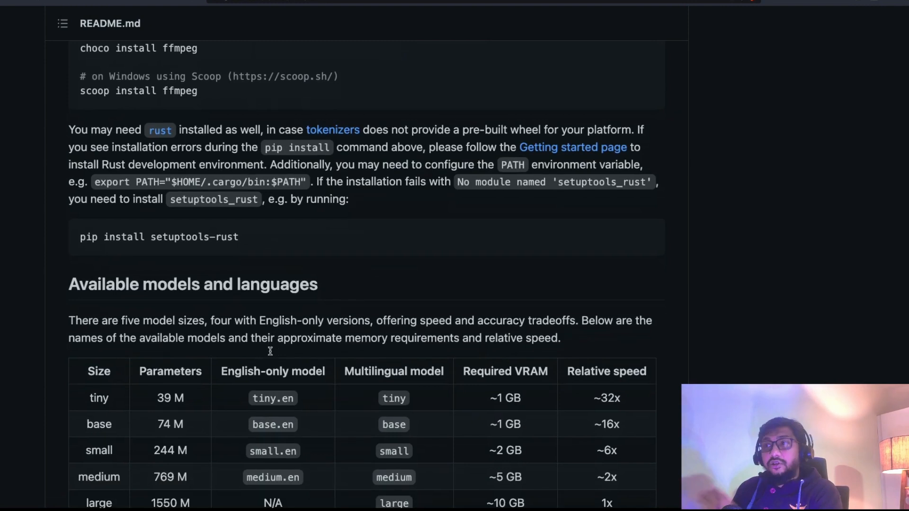
Step: Scroll the model sizes table so all five sizes through large are visible
scroll("down", 3)
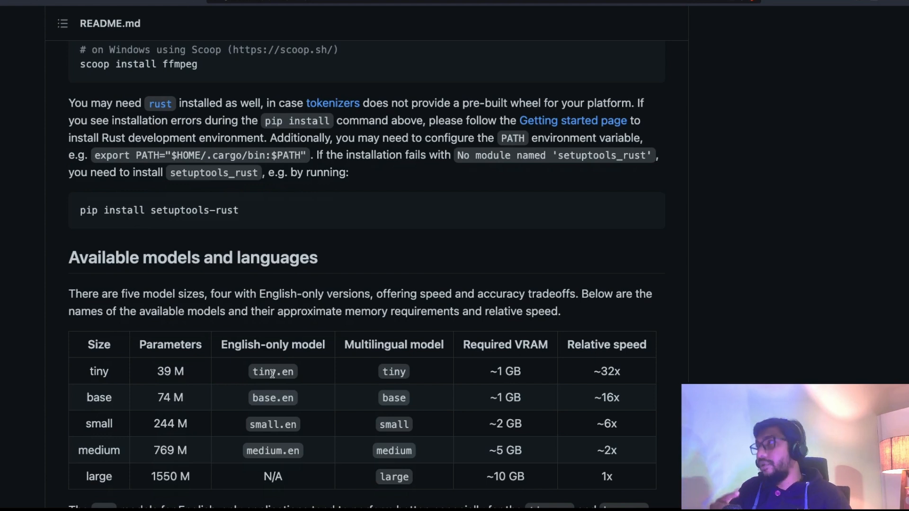
mouse_move(820, 39)
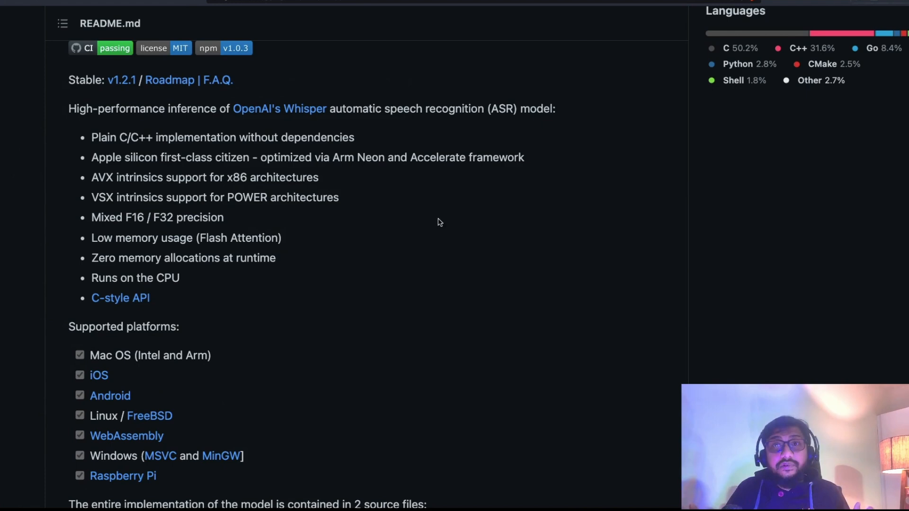
Step: Scroll the whisper.cpp README to its supported platforms list and implementation source files
scroll("down", 3)
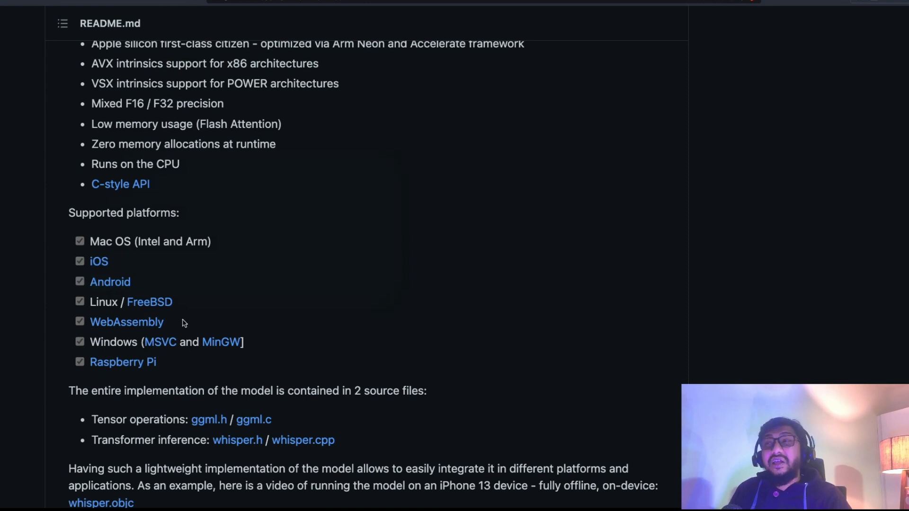
mouse_move(255, 330)
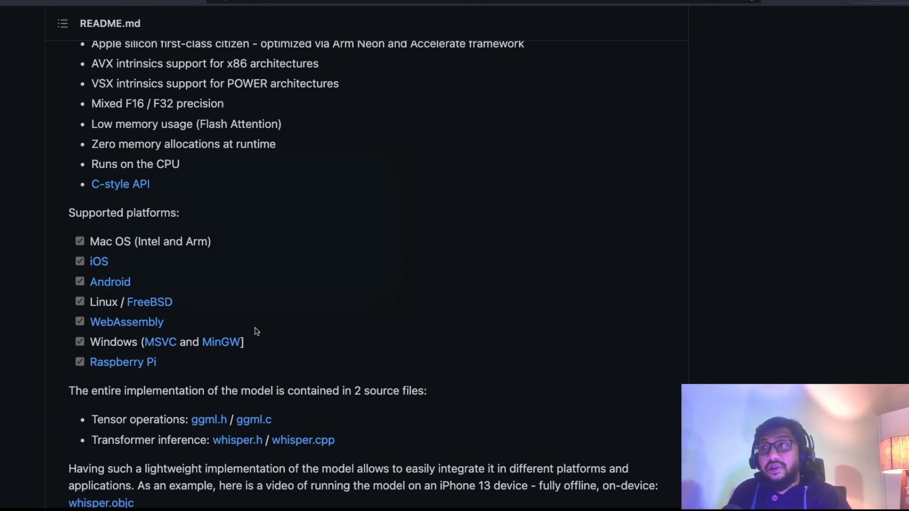
mouse_move(240, 359)
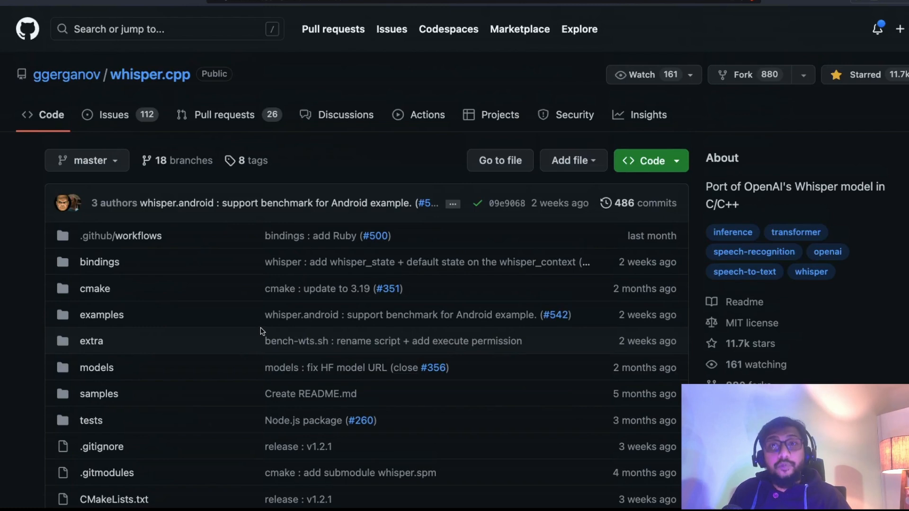
mouse_move(181, 99)
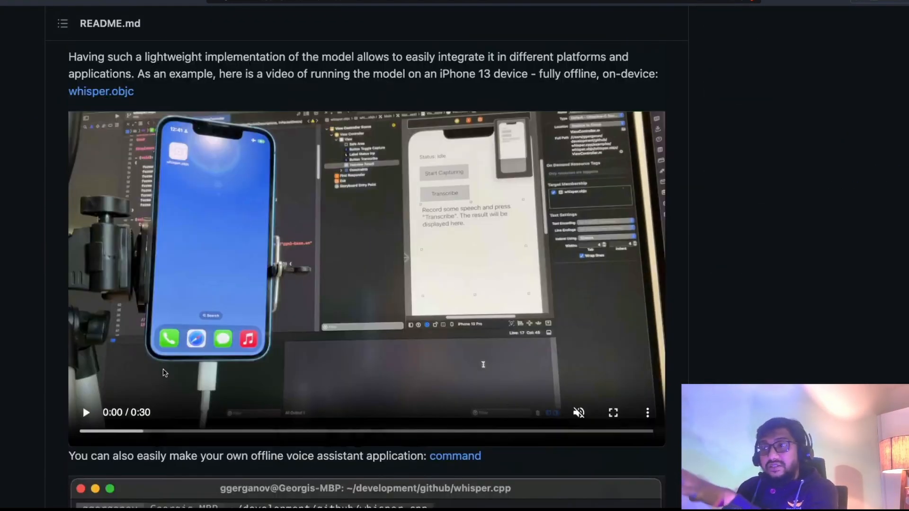
left_click(86, 413)
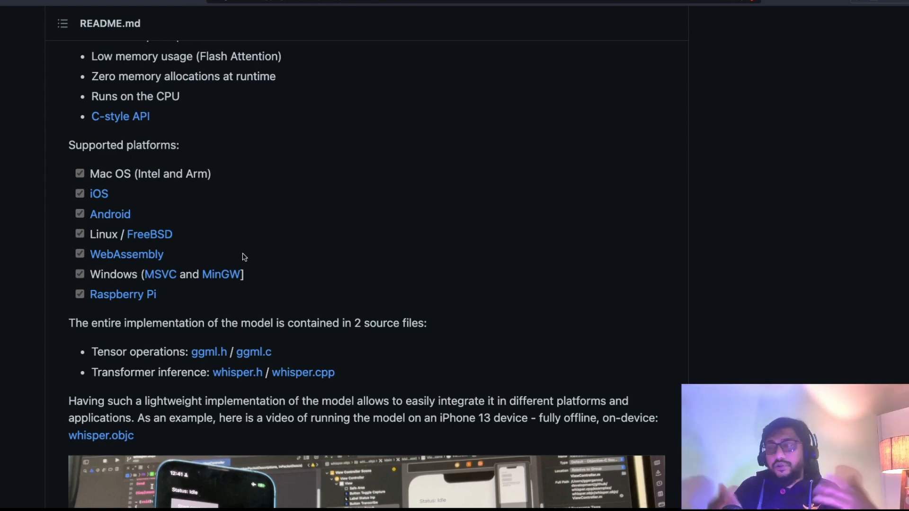
mouse_move(884, 11)
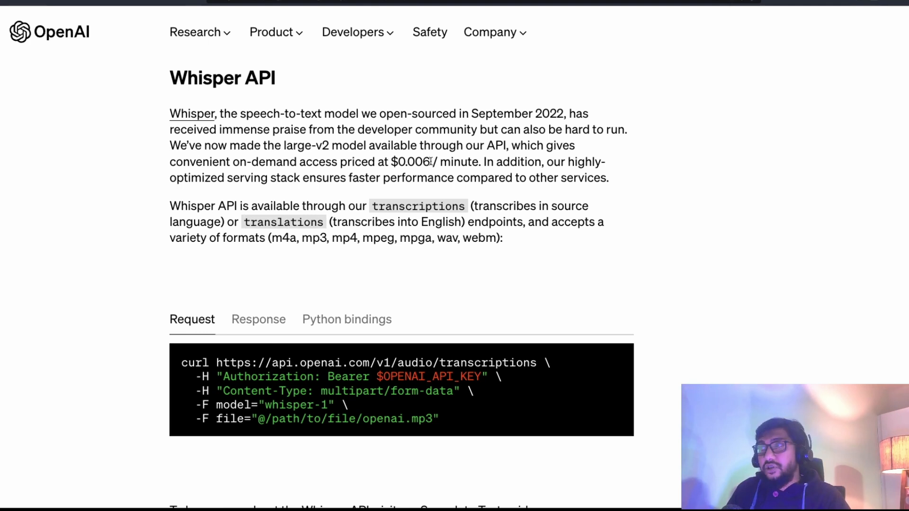
mouse_move(277, 147)
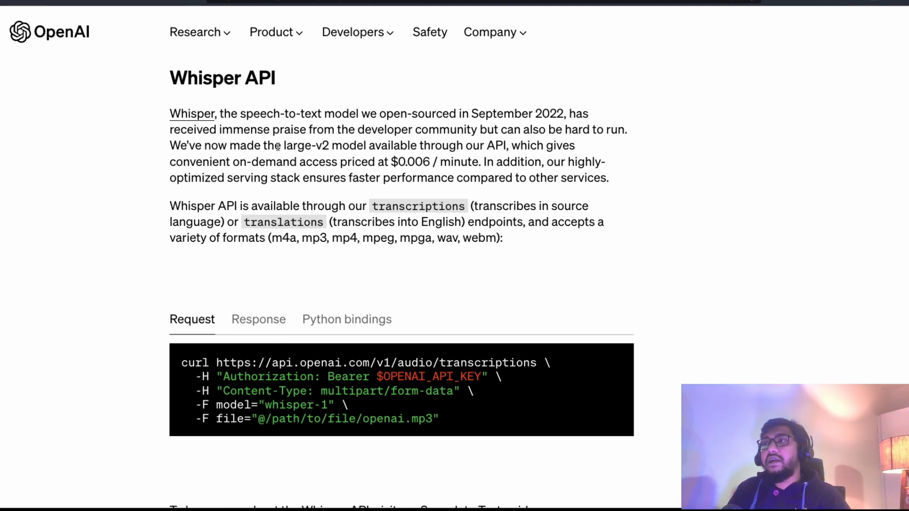
mouse_move(345, 145)
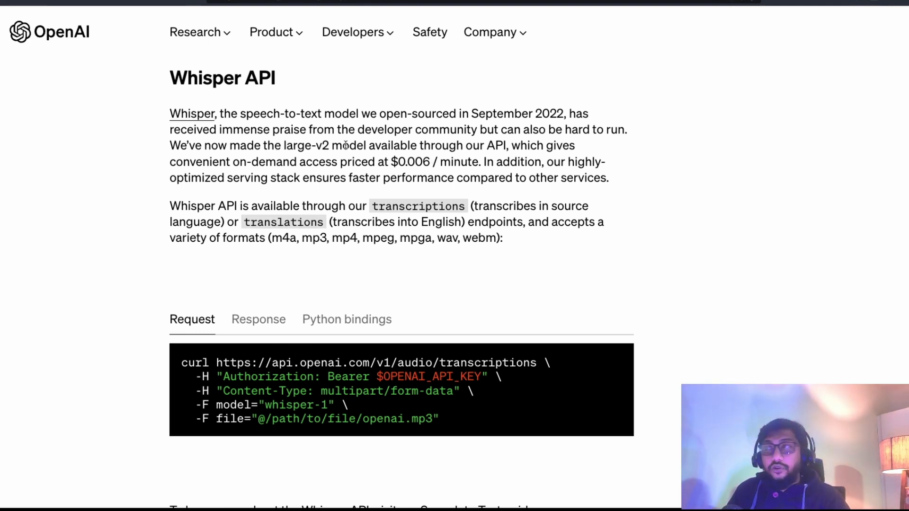
Step: Scroll to the Whisper API code sample and show its Python bindings example
scroll("down", 3)
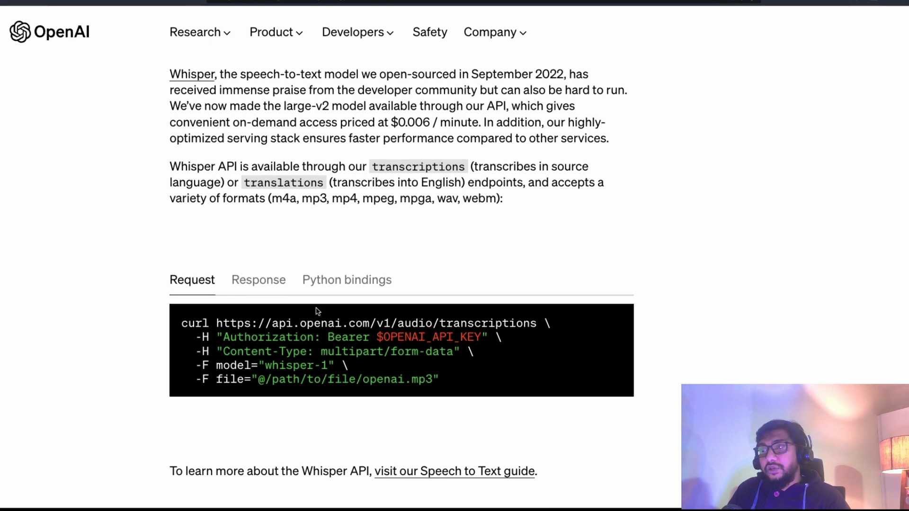
scroll("down", 3)
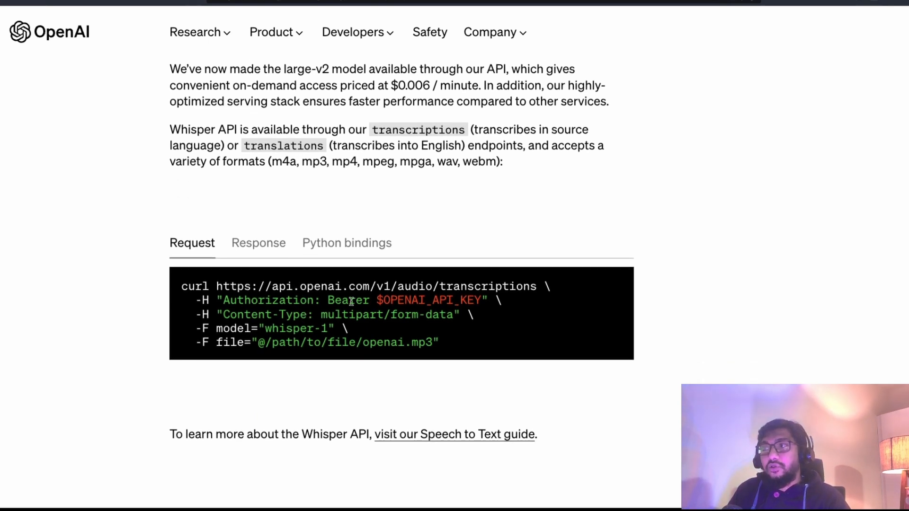
left_click(347, 243)
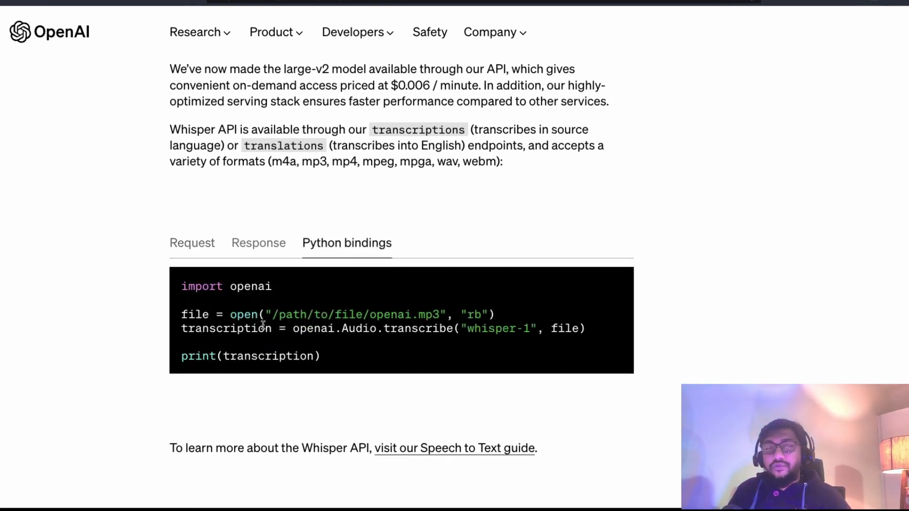
Step: Select the Python transcription snippet, then bring the $0.006-per-minute pricing into view
left_click_drag(181, 314, 320, 357)
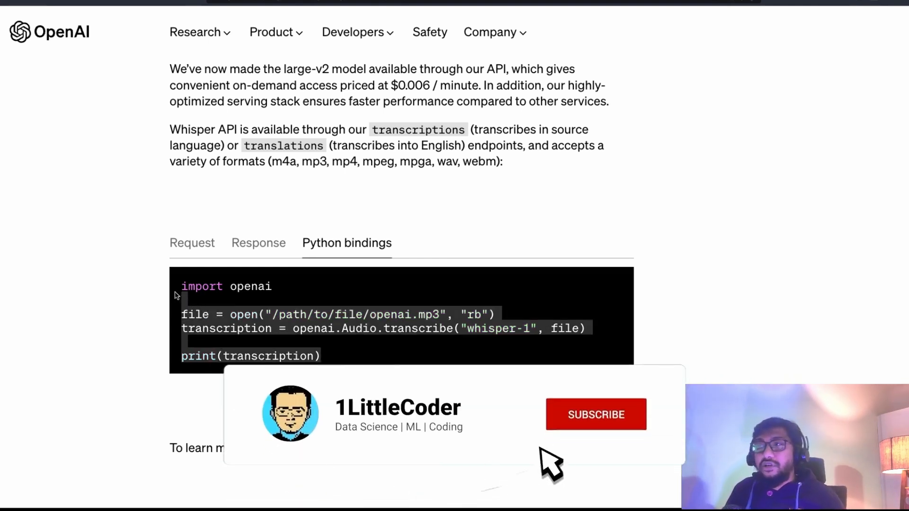
left_click(596, 414)
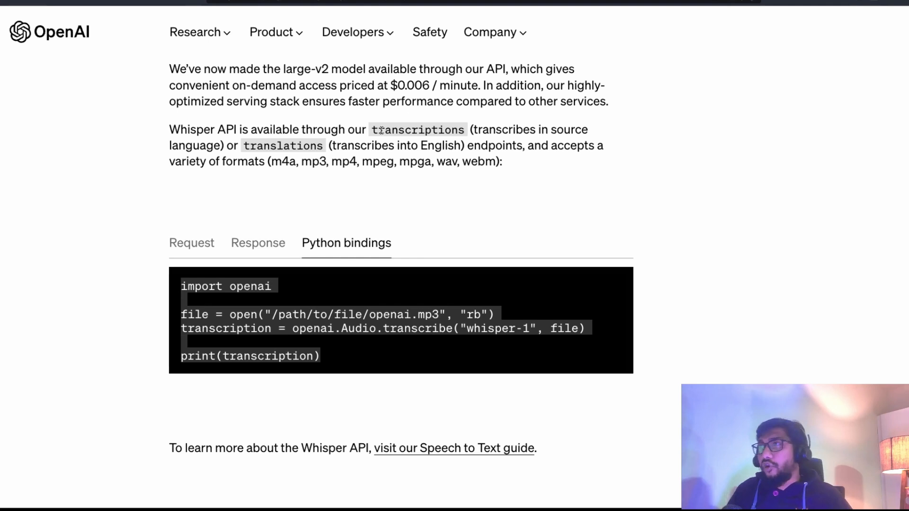
scroll("down", 3)
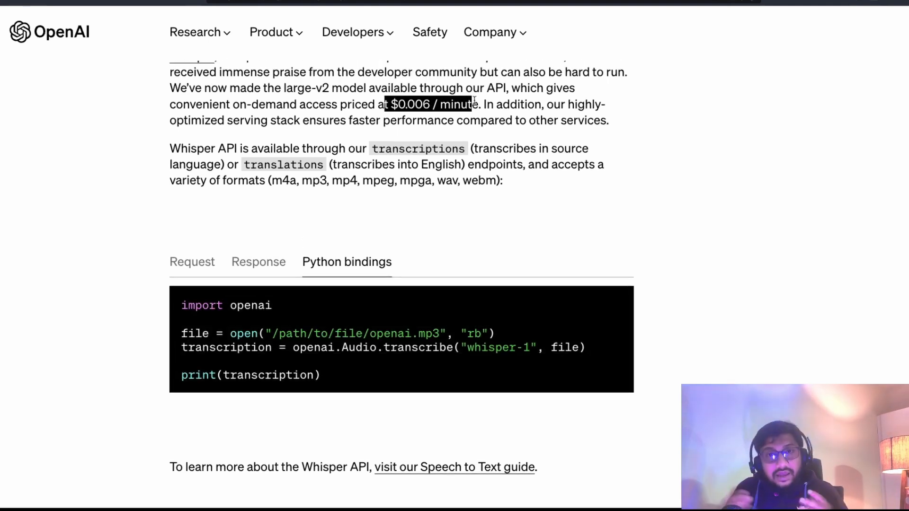